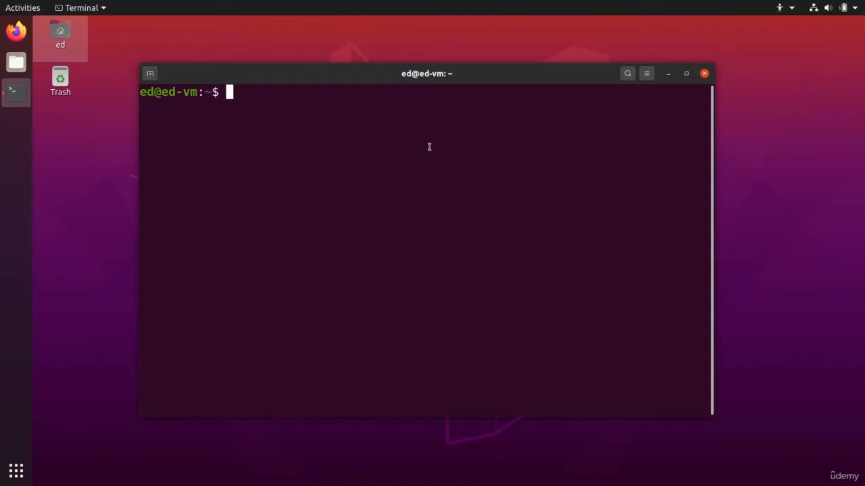
Step: Move into the Documents folder, list its files and display hello.txt with cat
text(cd)
text(ls)
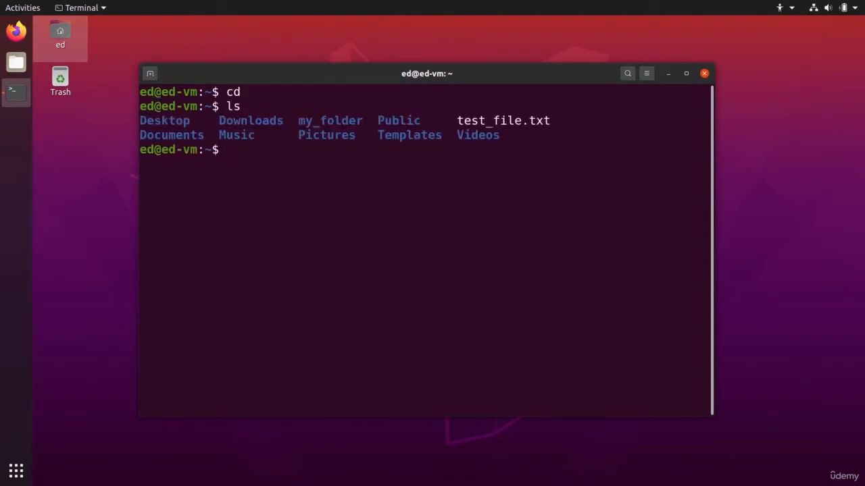
text(cd Documents/)
text(ls)
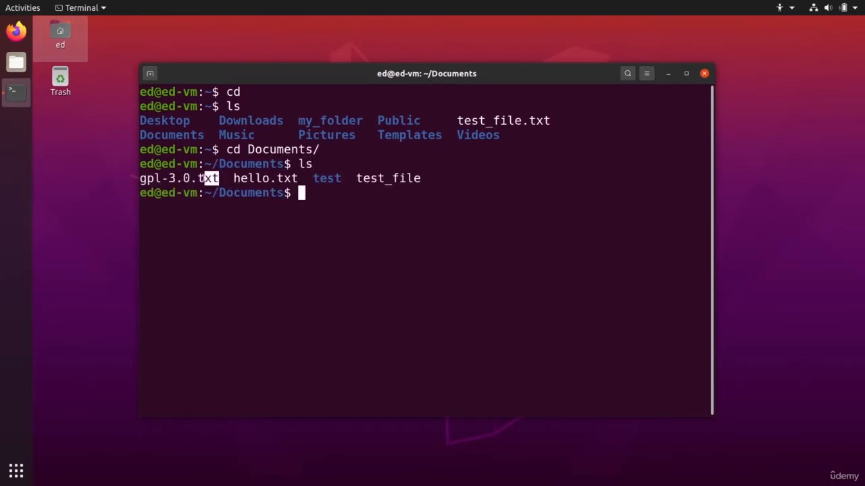
double_click(178, 178)
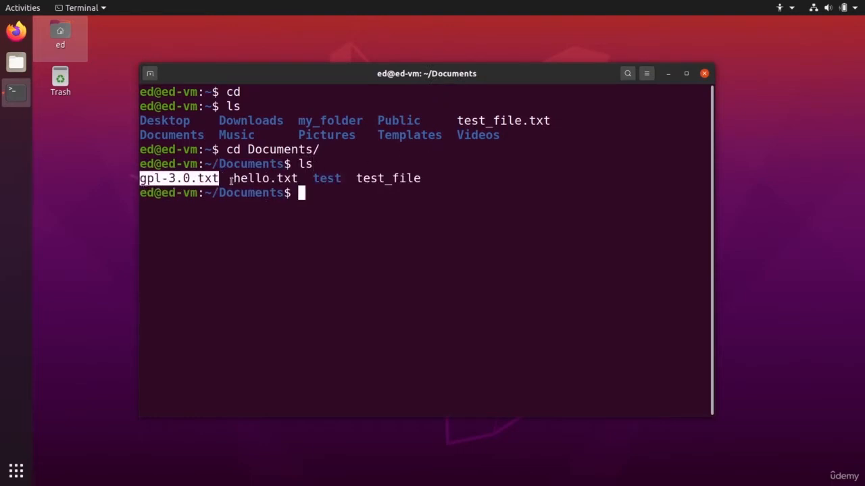
text(ct)
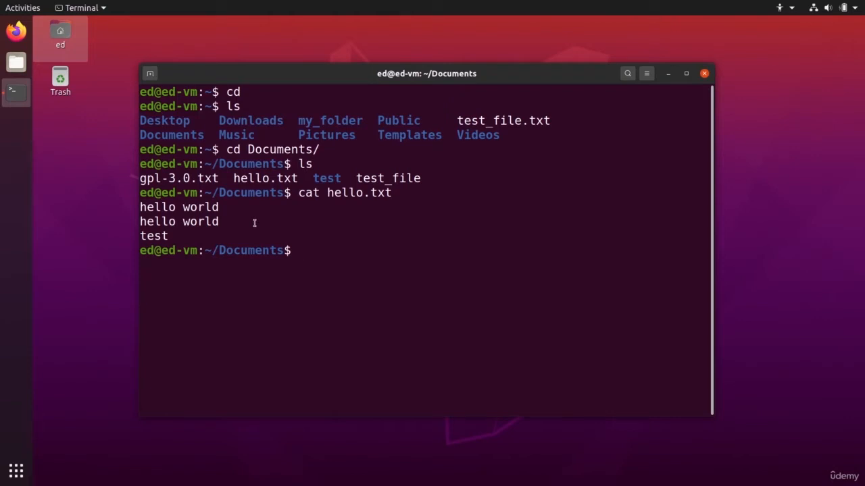
Step: Enter the command nano hello.txt at the prompt, ready to run
text(n)
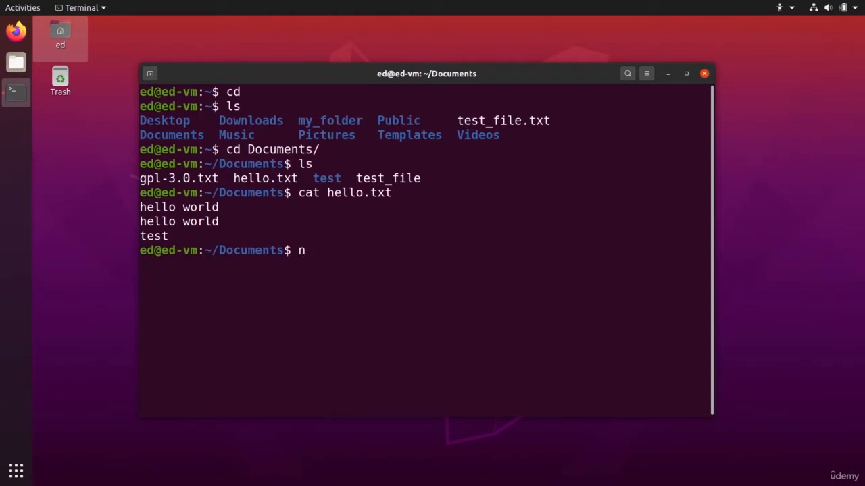
text(ano)
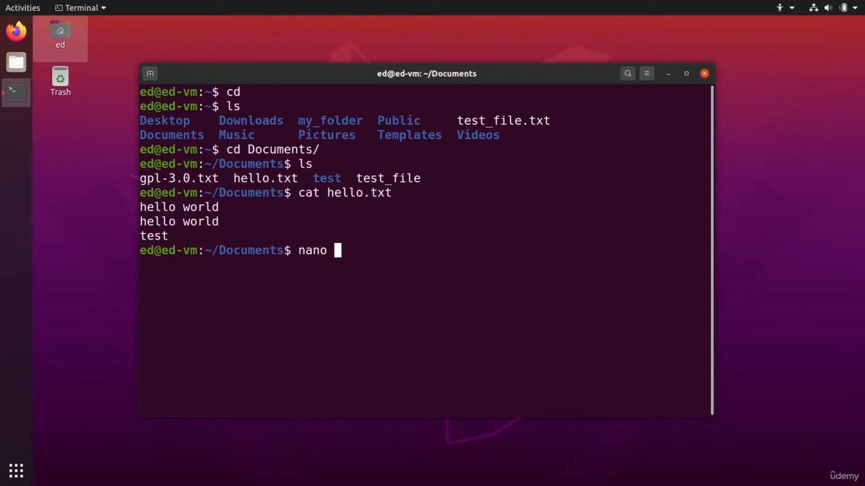
text(hello.txt)
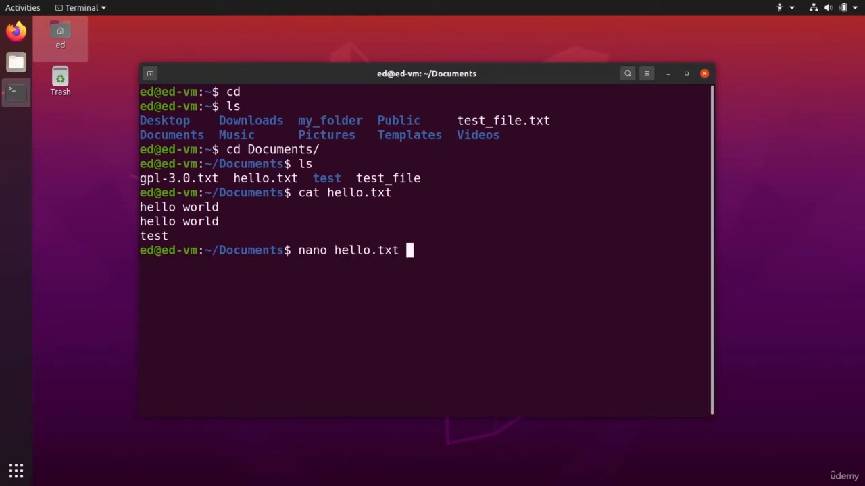
Step: Load hello.txt in nano and add a hello world line, 'a few more lines' and number lines
key(Return)
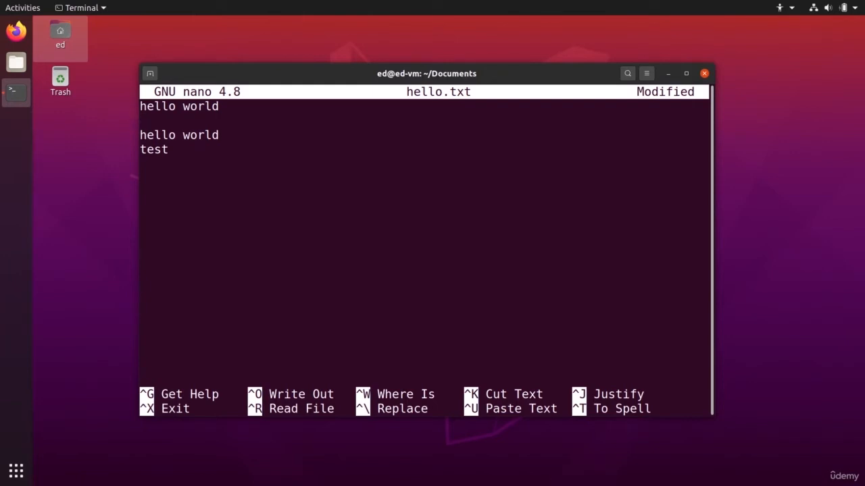
text(hello world)
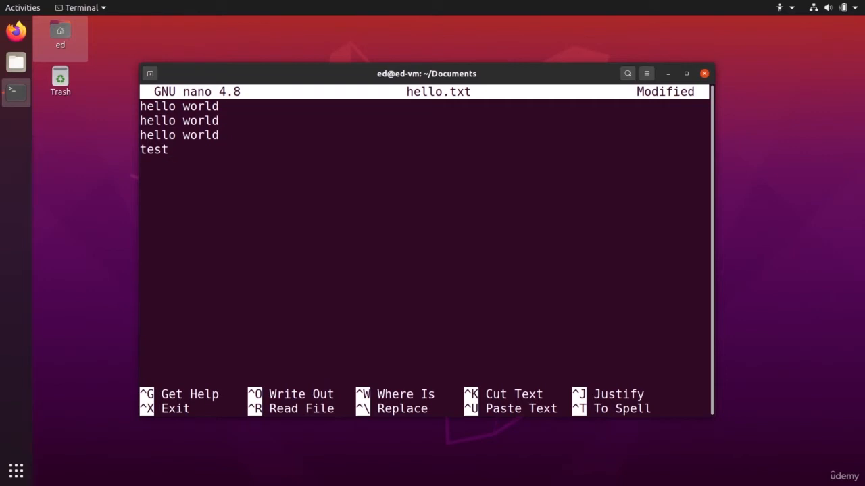
text(a few)
text(mo)
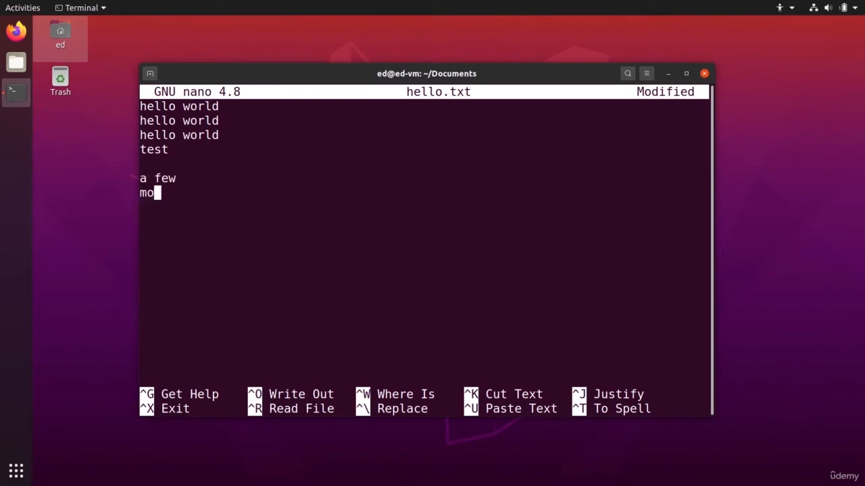
text(re)
click(424, 207)
text(lines)
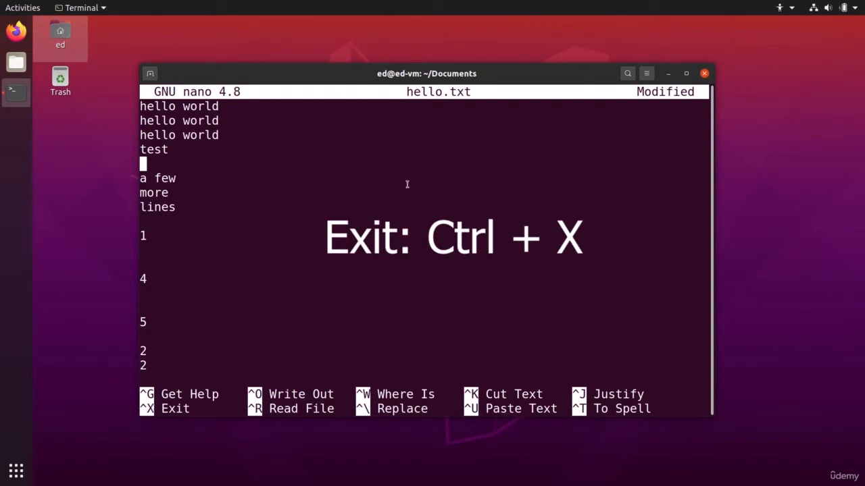
Step: Exit nano, answering yes to save the modified buffer as hello.txt
key(ctrl+x)
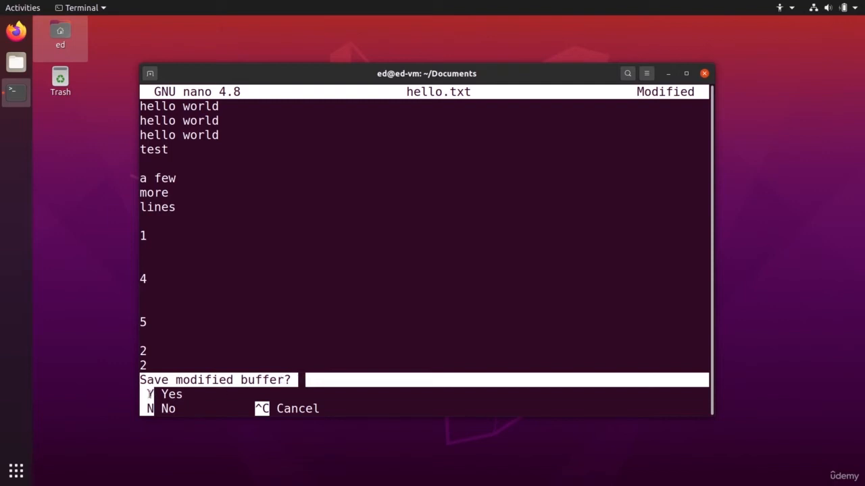
mouse_move(292, 305)
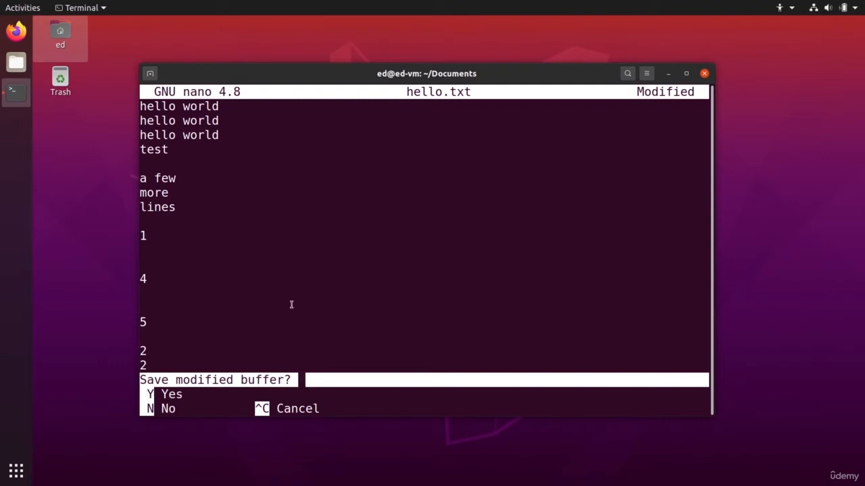
key(y)
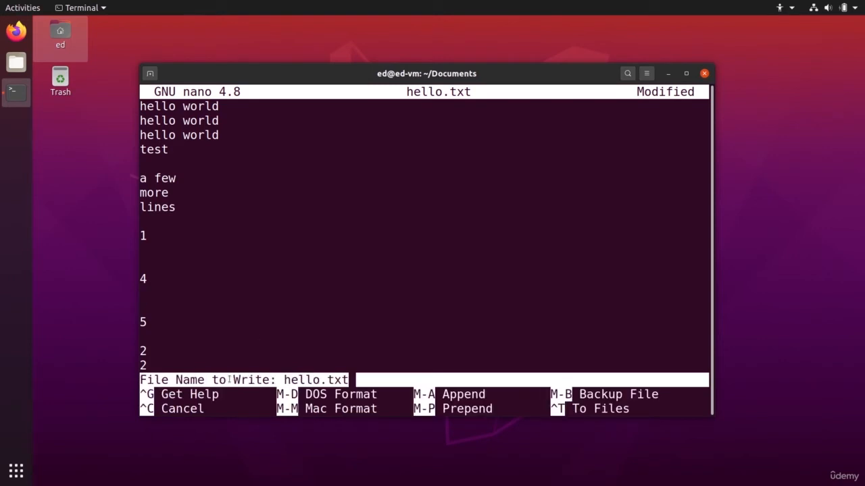
mouse_move(373, 357)
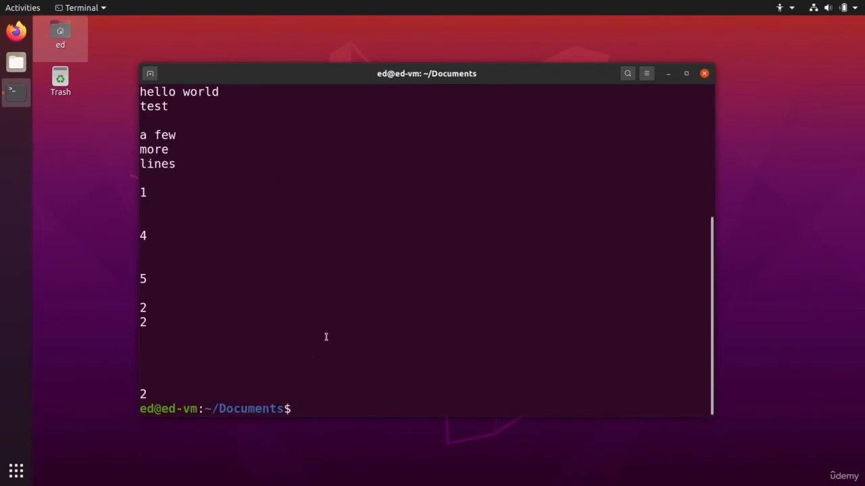
Step: Check hello.txt with cat, then save the re-edited file (20 lines written) and exit nano
text(cat hello.txt)
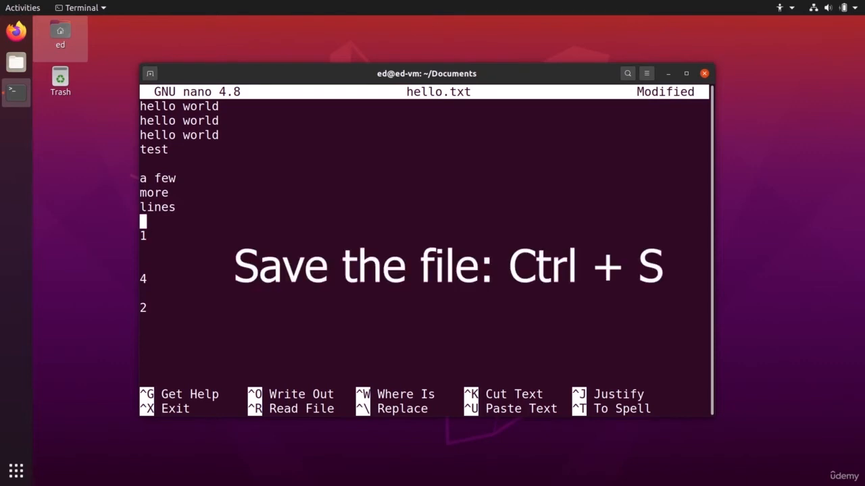
key(ctrl+s)
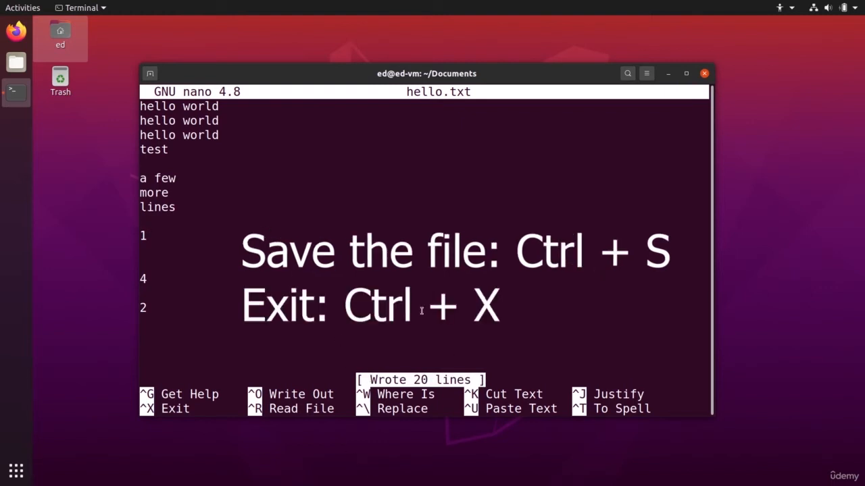
key(ctrl+x)
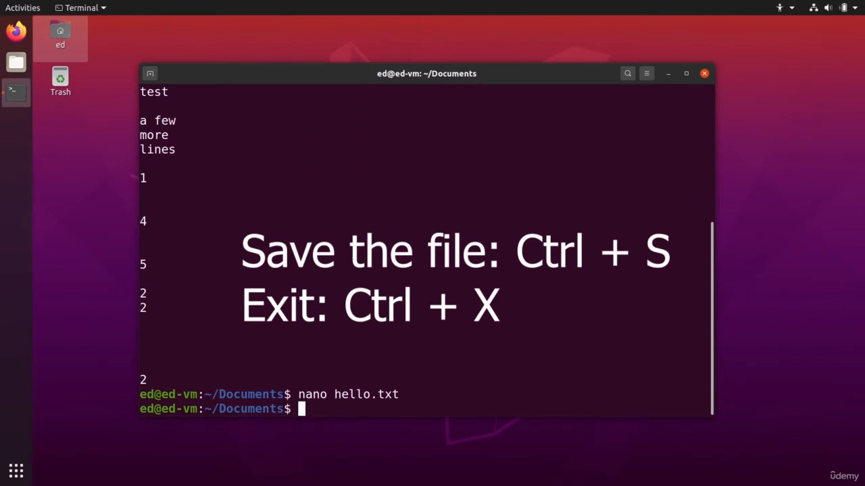
Step: Clear the terminal and start nano on a new file named new_file
text(clear)
text(ls)
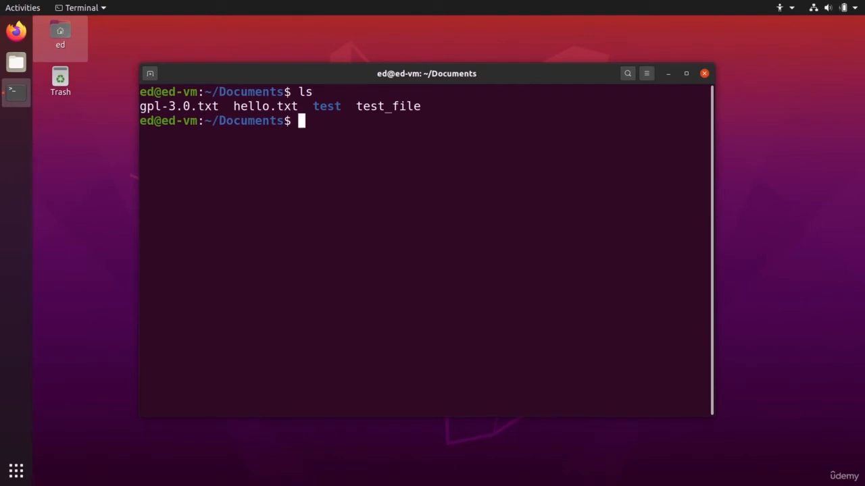
text(to)
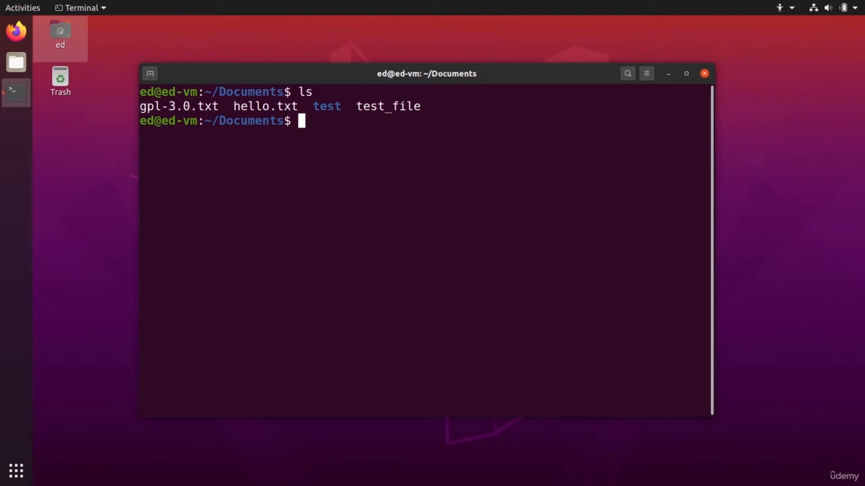
text(nano)
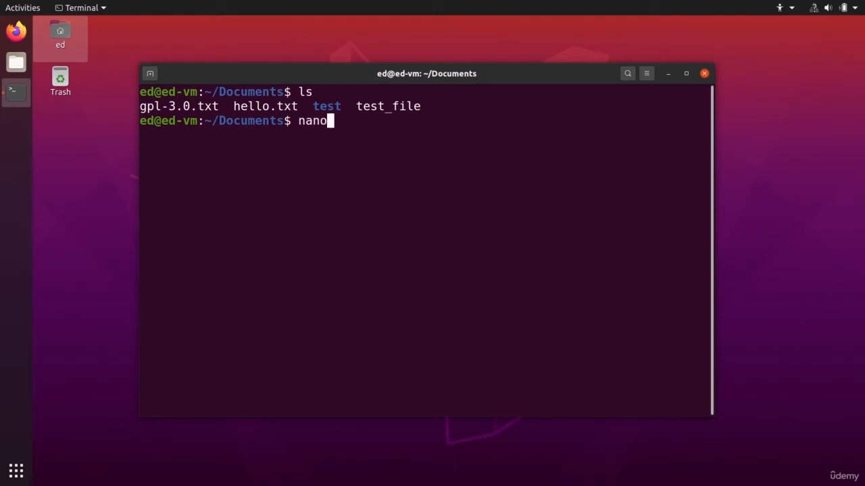
text(new_file)
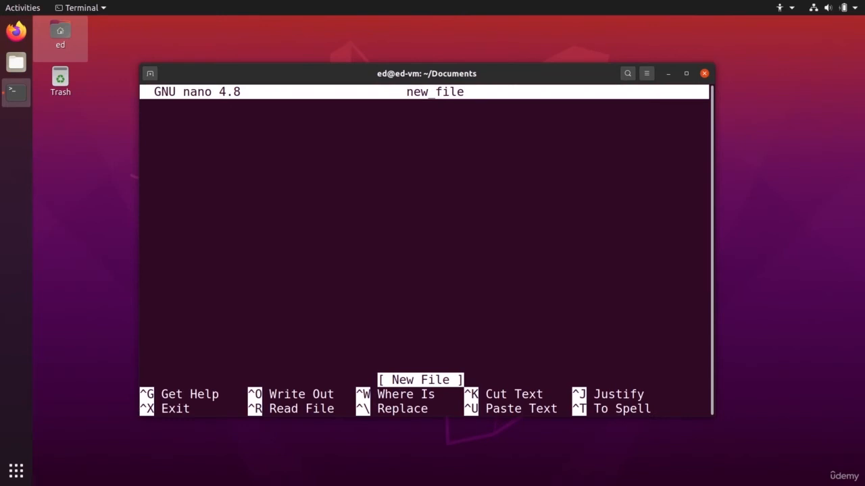
Step: Write 'I can write here', 'and here' and a later 'and here', then save new_file and exit
text(i)
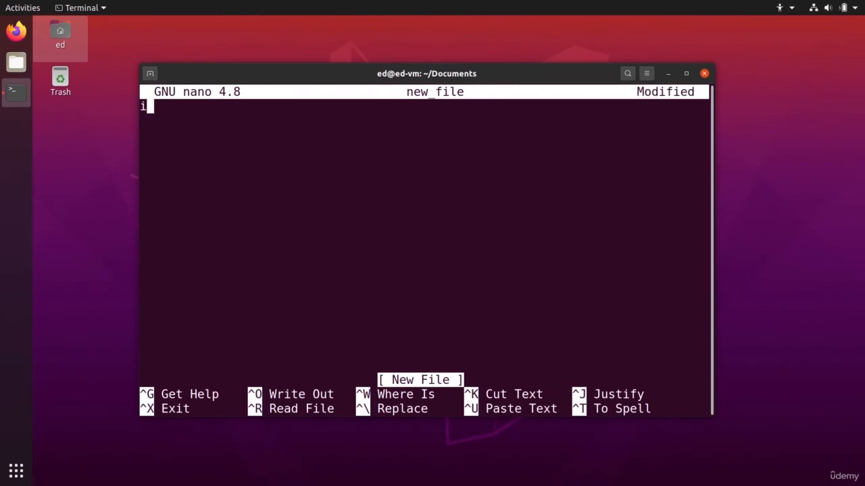
text(I can write here)
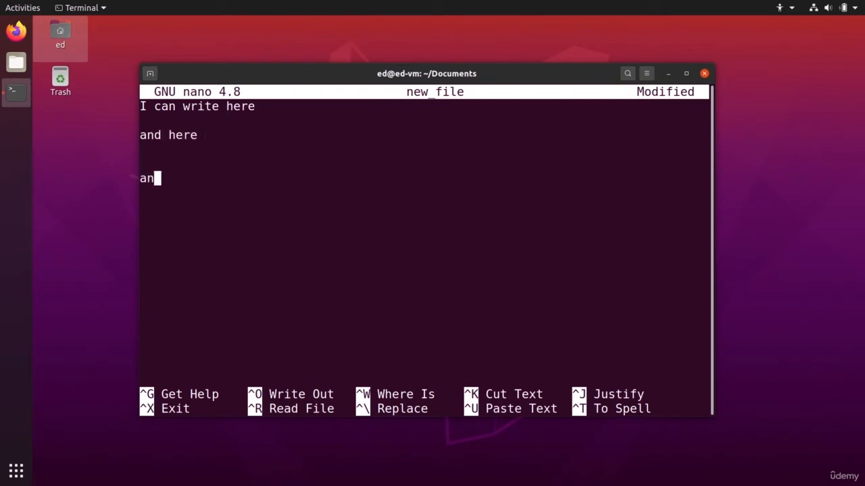
text(d here)
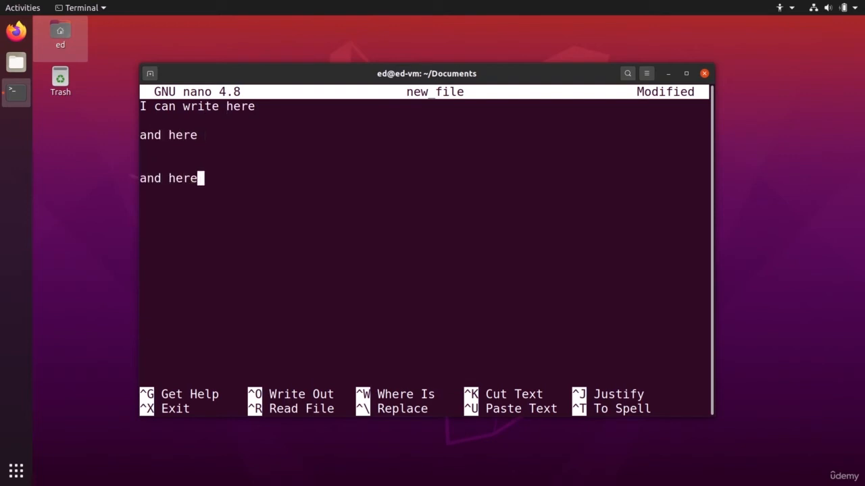
key(ctrl+x)
text(cat new_file)
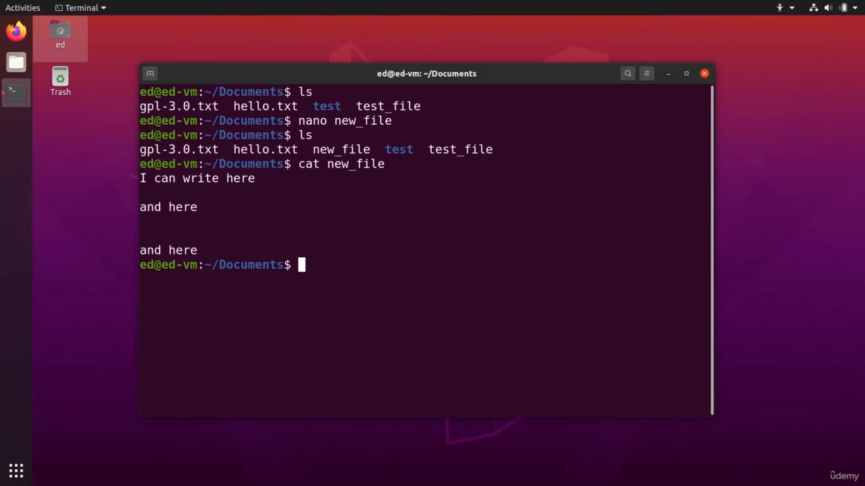
mouse_move(422, 309)
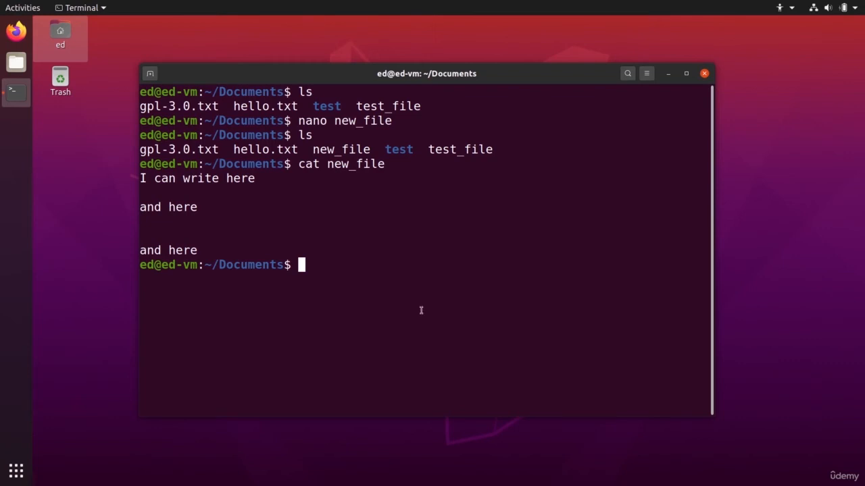
mouse_move(162, 74)
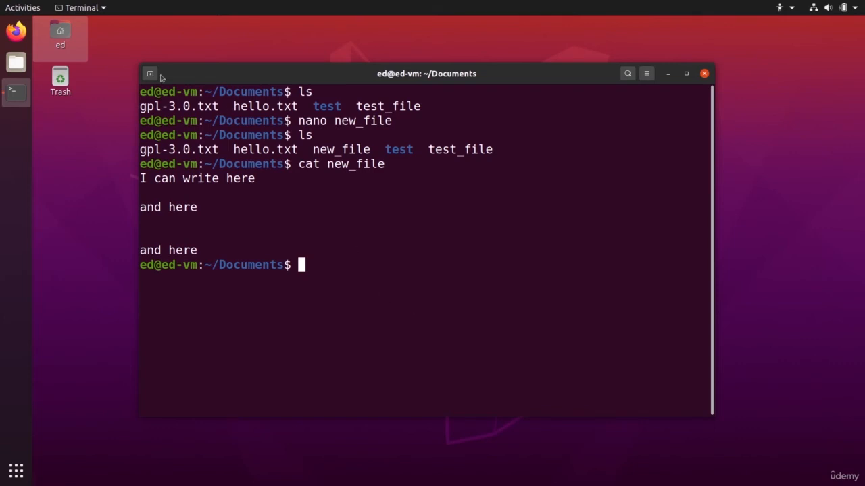
mouse_move(462, 264)
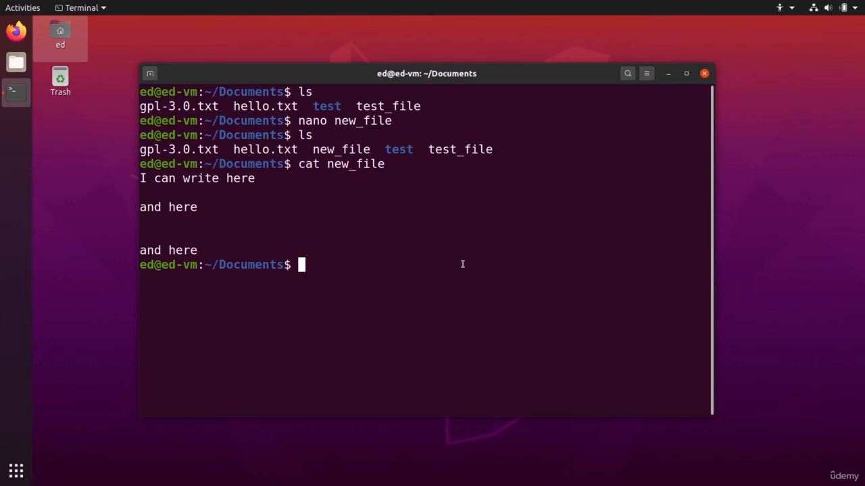
mouse_move(281, 148)
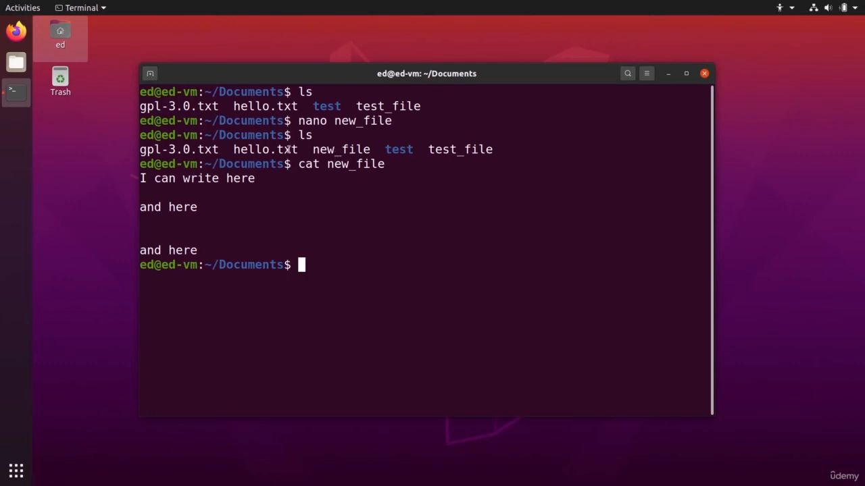
mouse_move(414, 203)
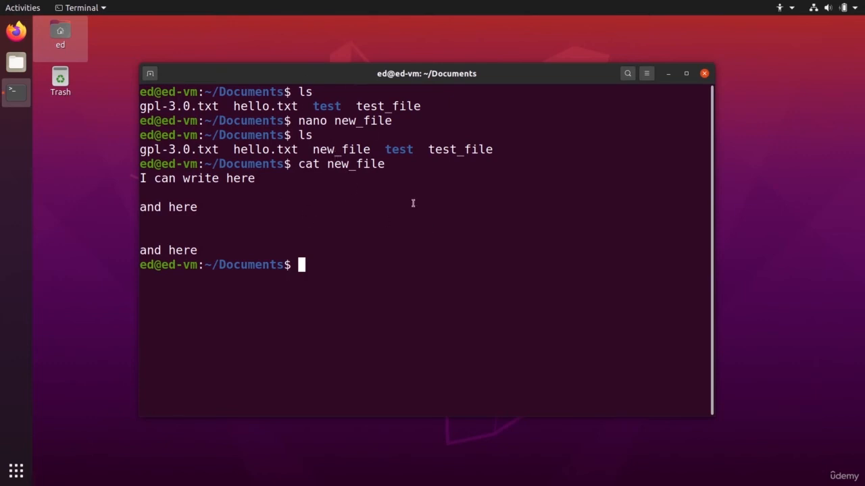
mouse_move(388, 253)
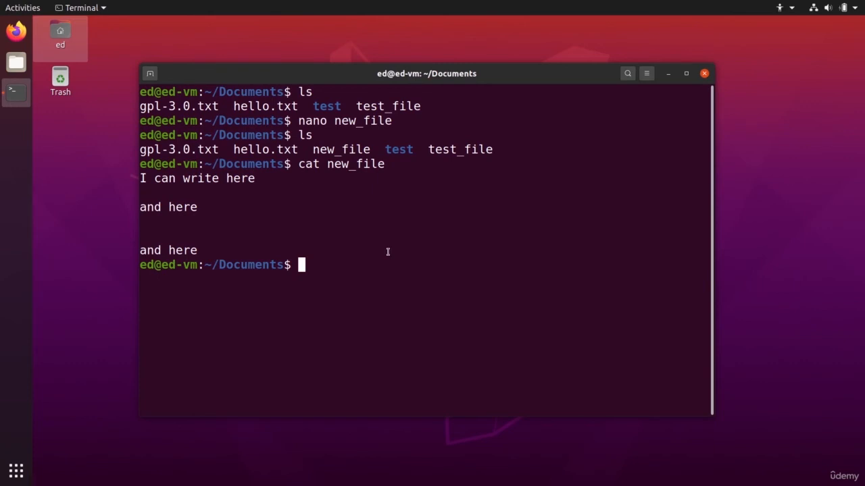
Step: Page through the gpl-3.0.txt license text in the terminal
text(le)
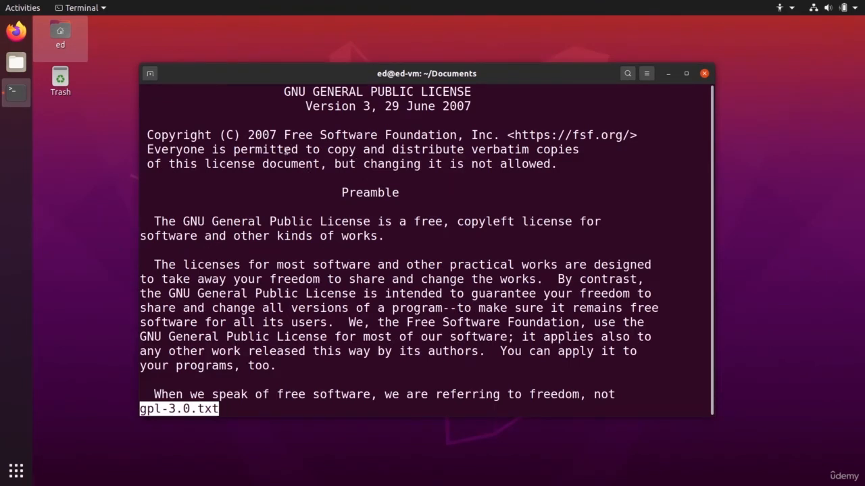
mouse_move(321, 163)
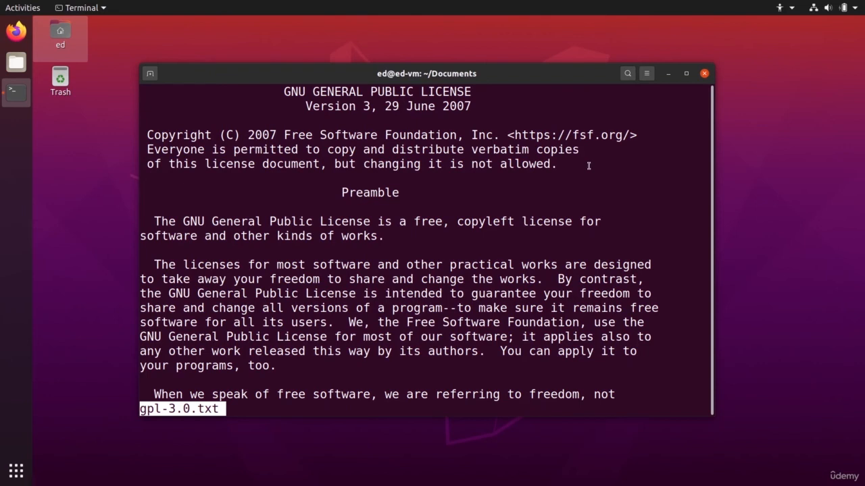
key(q)
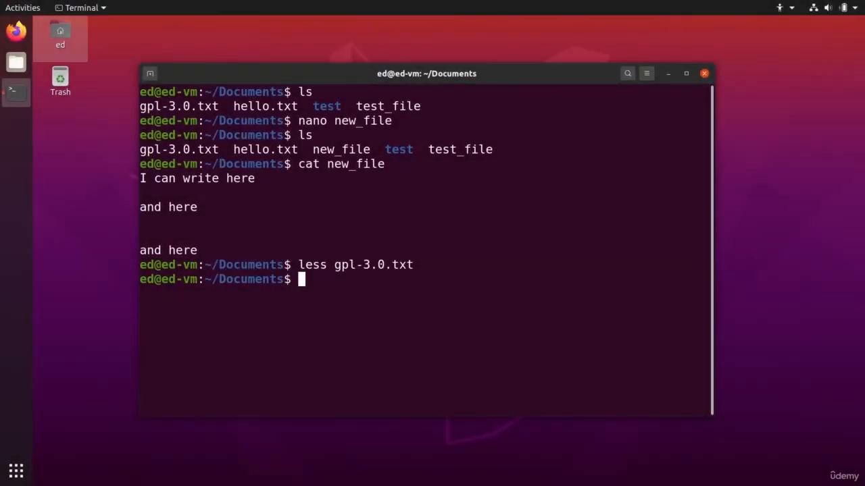
text(nano gpl-3.0.txt)
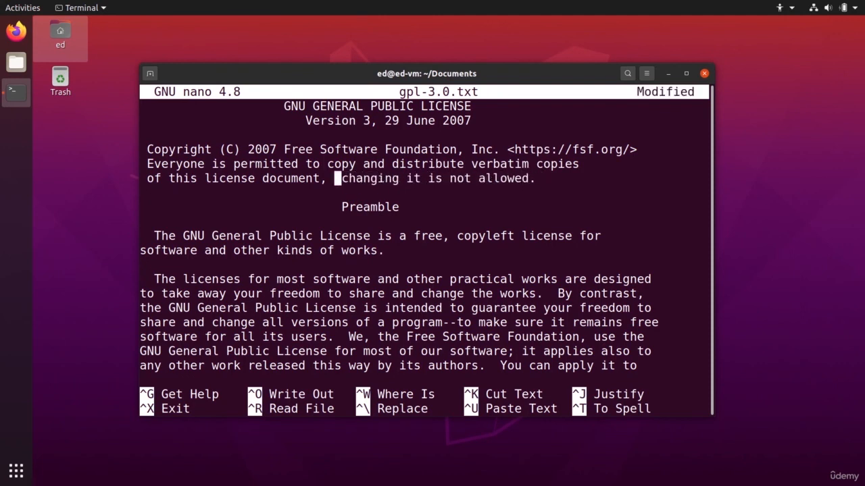
Step: Change the GPL line to 'and changing it is allowed', save, and reopen gpl-3.0.txt to verify
text(and)
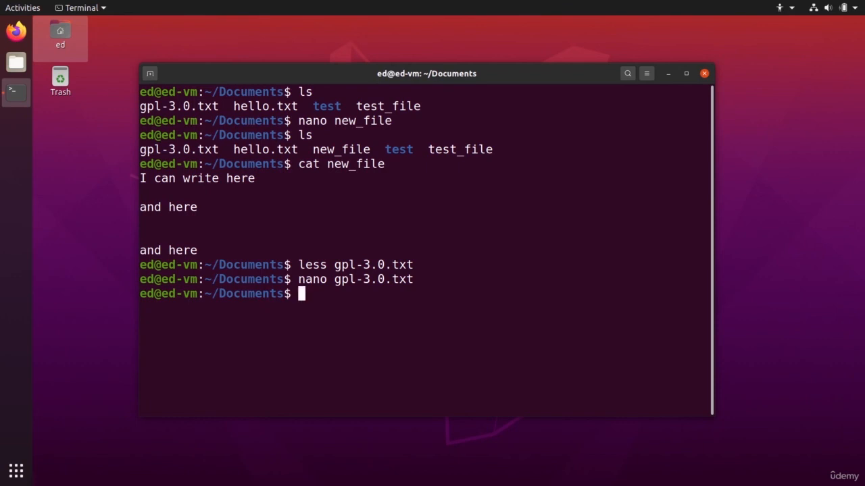
key(Return)
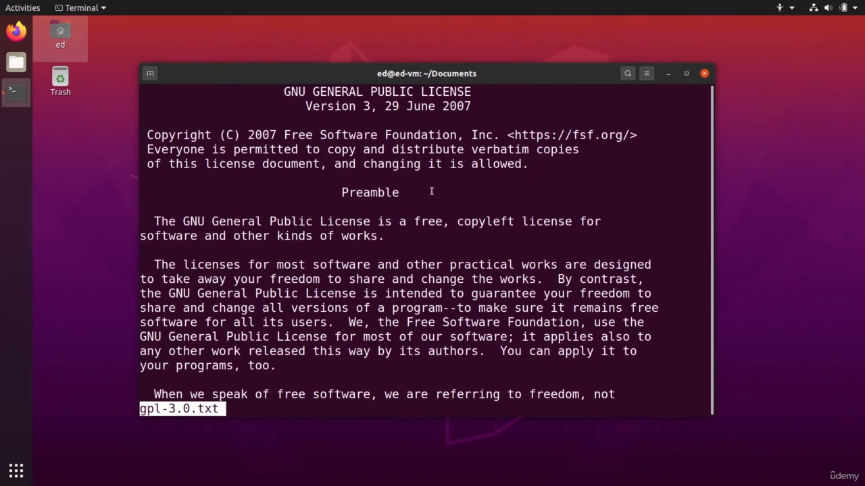
key(q)
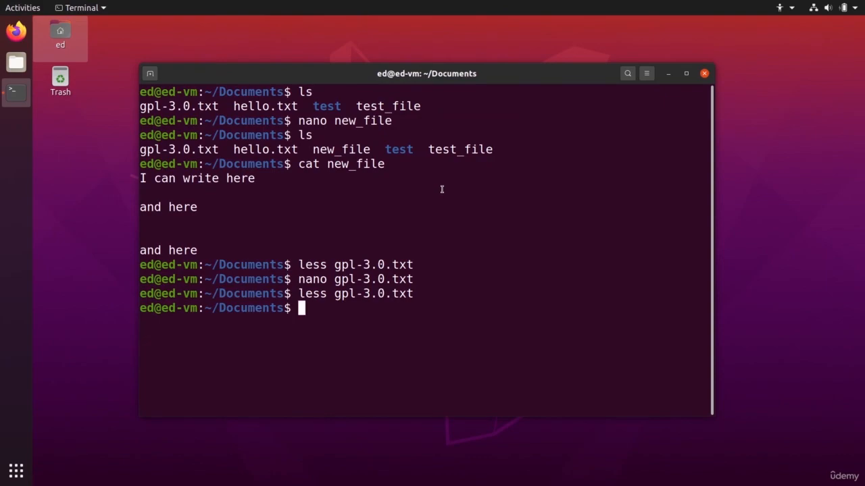